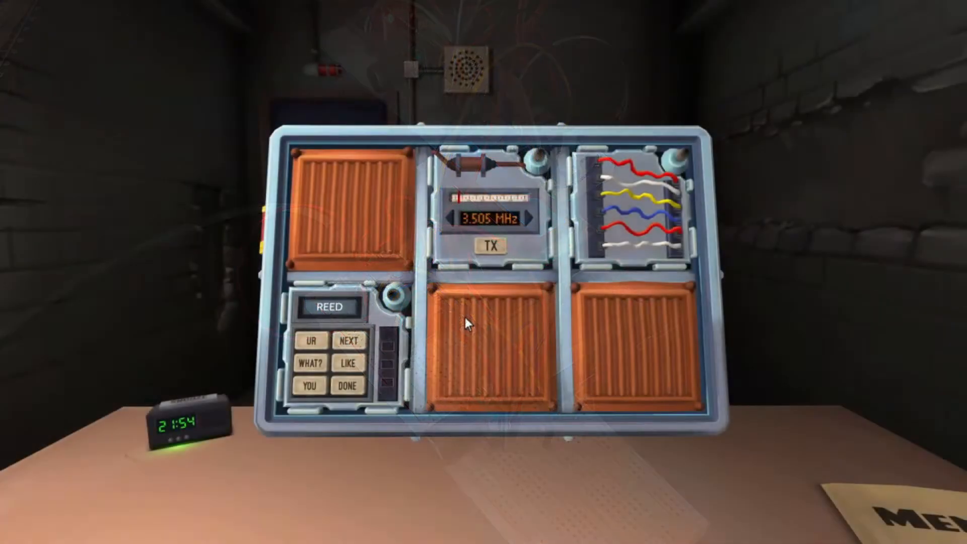
# Zoom into the Morse code module and step its frequency from 3.505 to 3.552 MHz
pyautogui.click(488, 210)
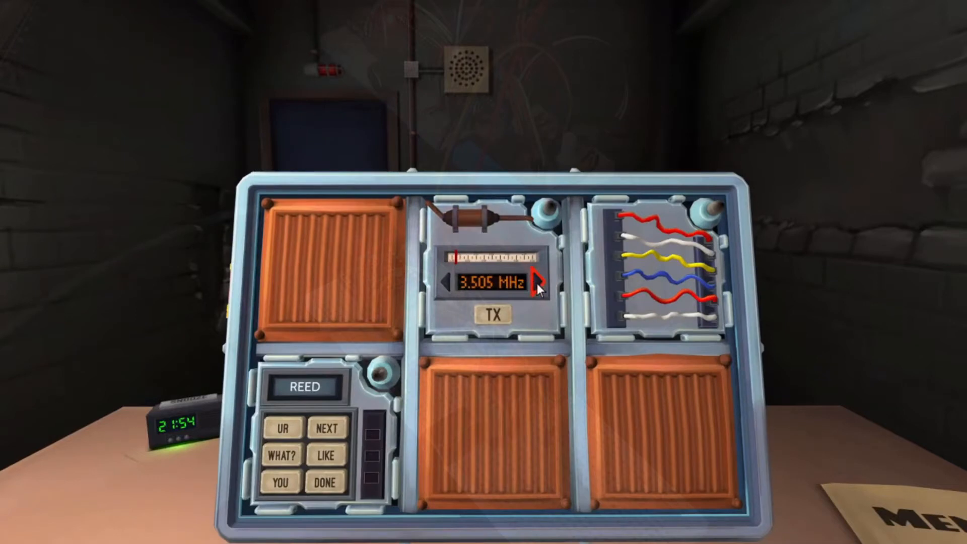
pyautogui.click(534, 284)
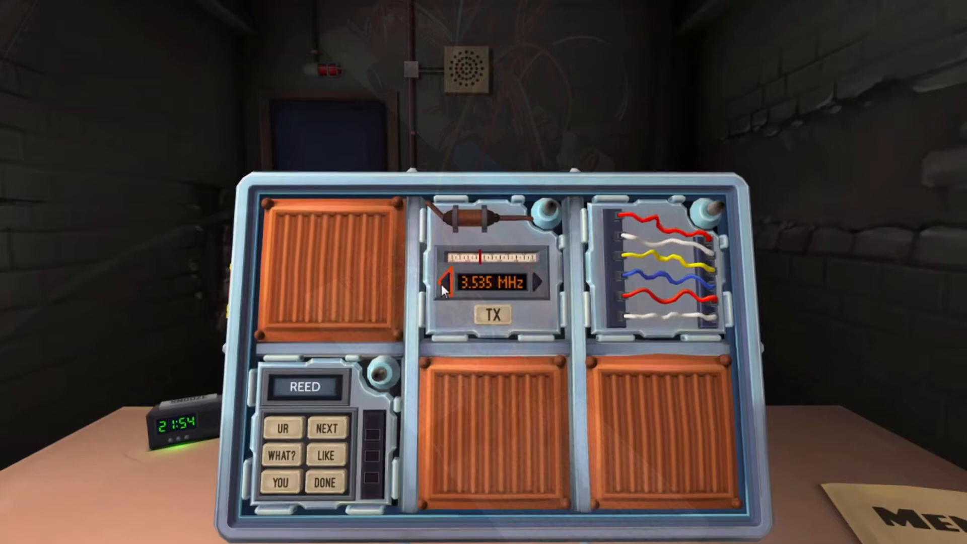
pyautogui.click(541, 284)
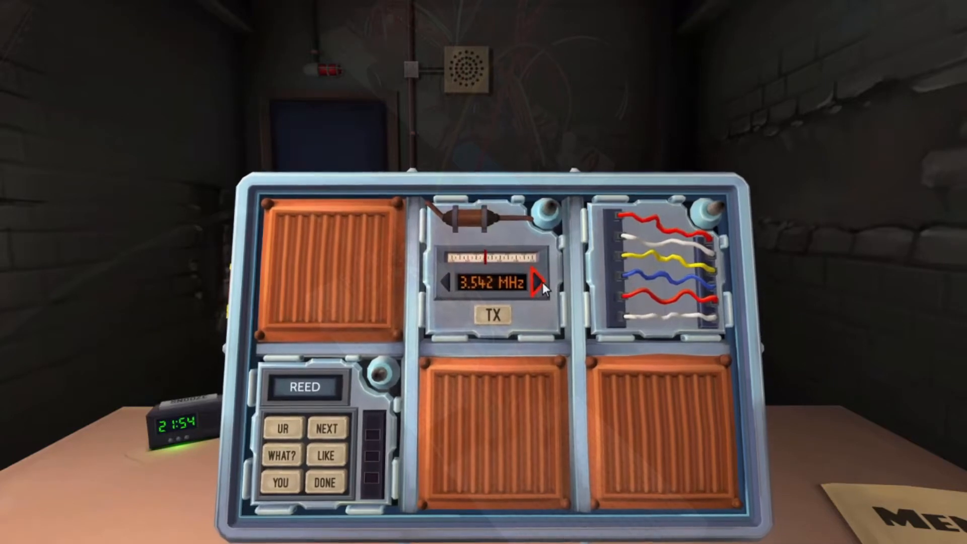
pyautogui.click(538, 282)
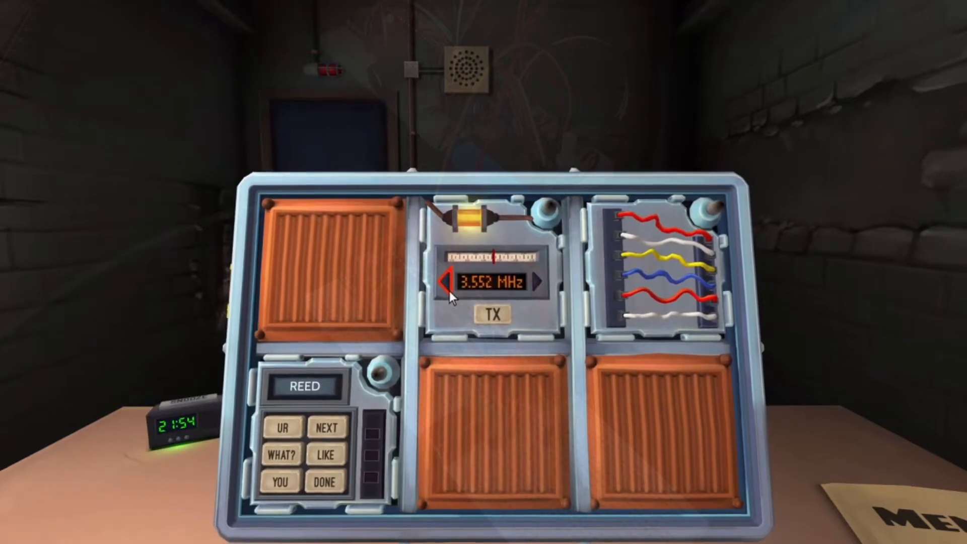
pyautogui.click(445, 282)
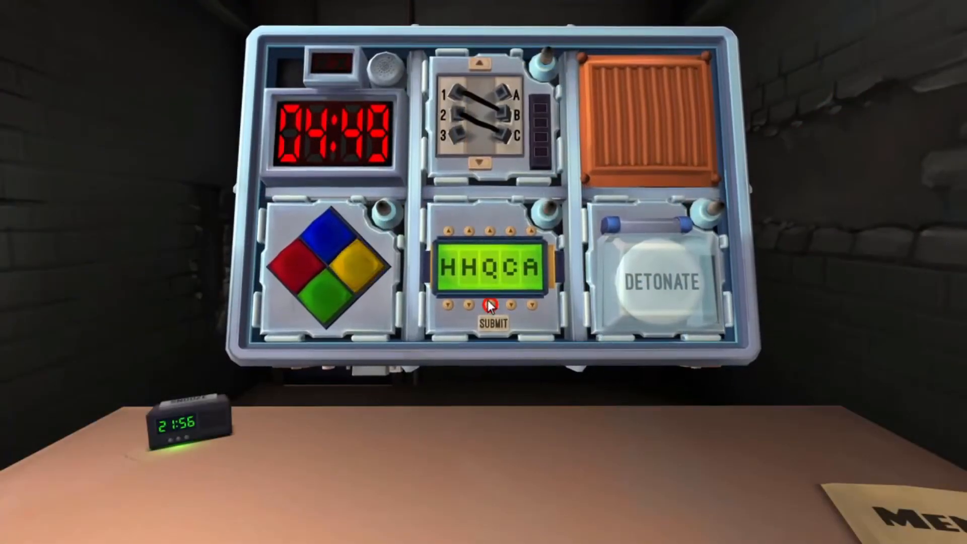
# Cycle the Password module's letter columns, setting the last letter to H to spell WHICH
pyautogui.click(470, 305)
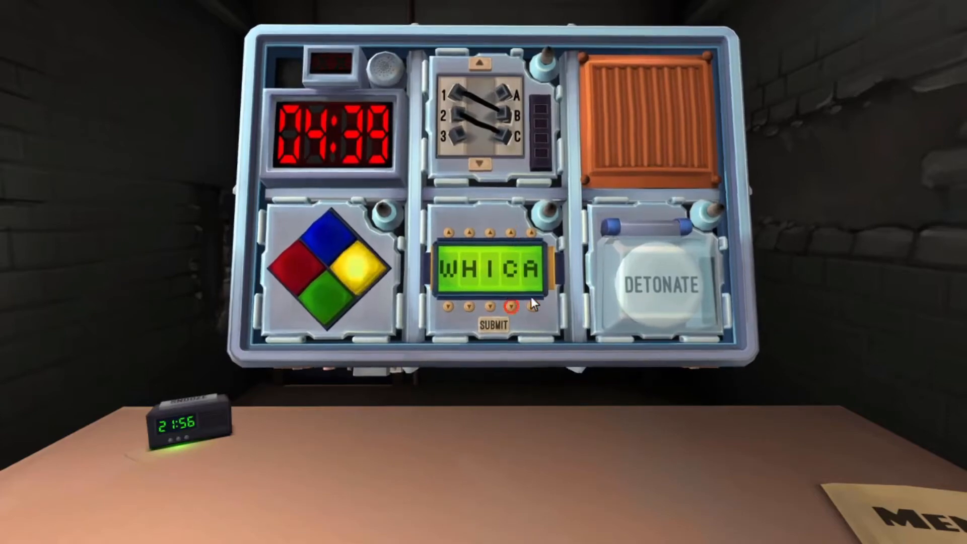
pyautogui.click(491, 324)
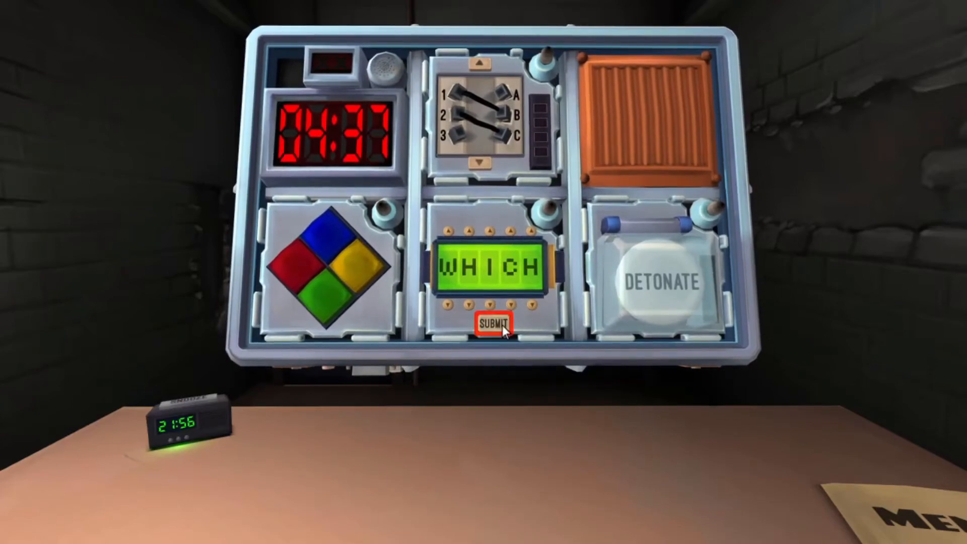